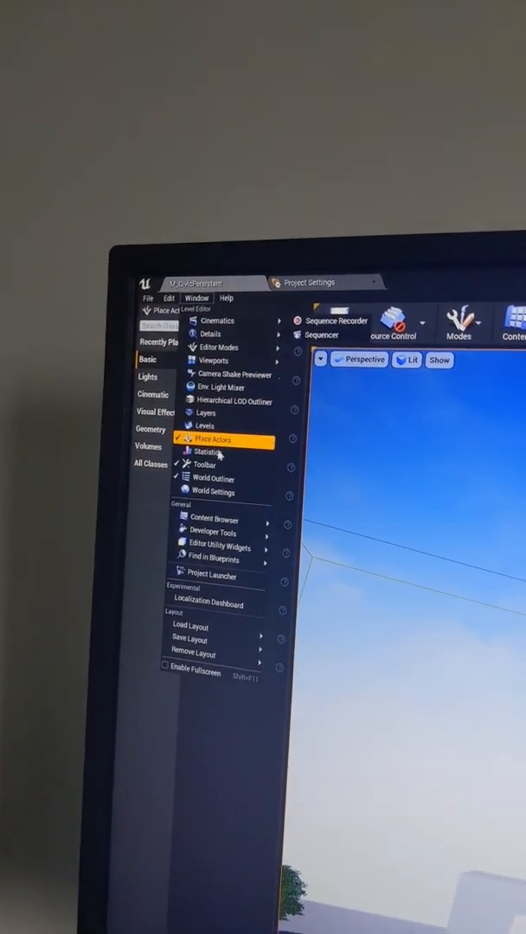
Open the Statistics window showing Primitive Stats for the level's static mesh actors.
{"action": "left_click", "coordinate": [207, 452]}
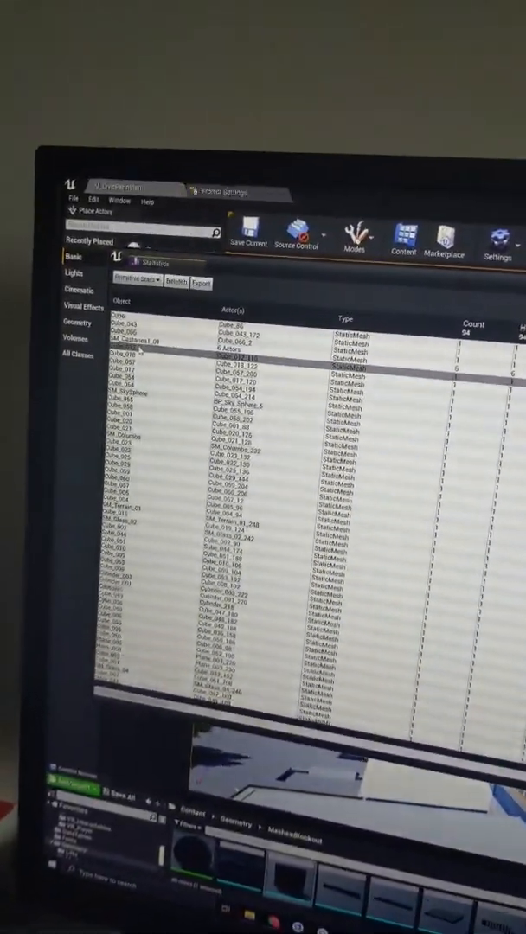